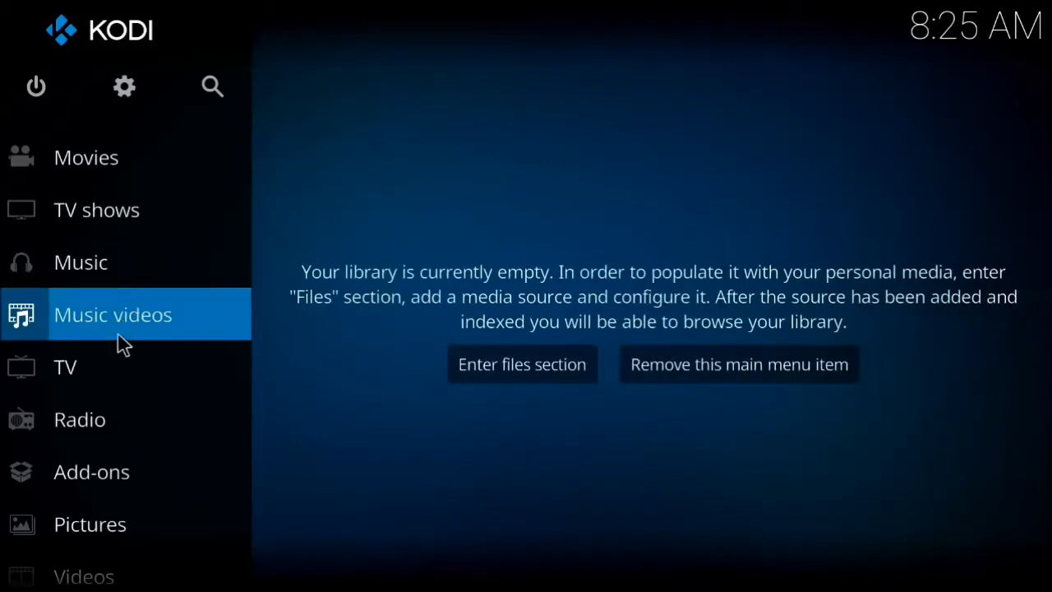
# View Kodi's Music videos and Music sections, then open LibreELEC from Raspberry Pi Downloads
pyautogui.click(65, 366)
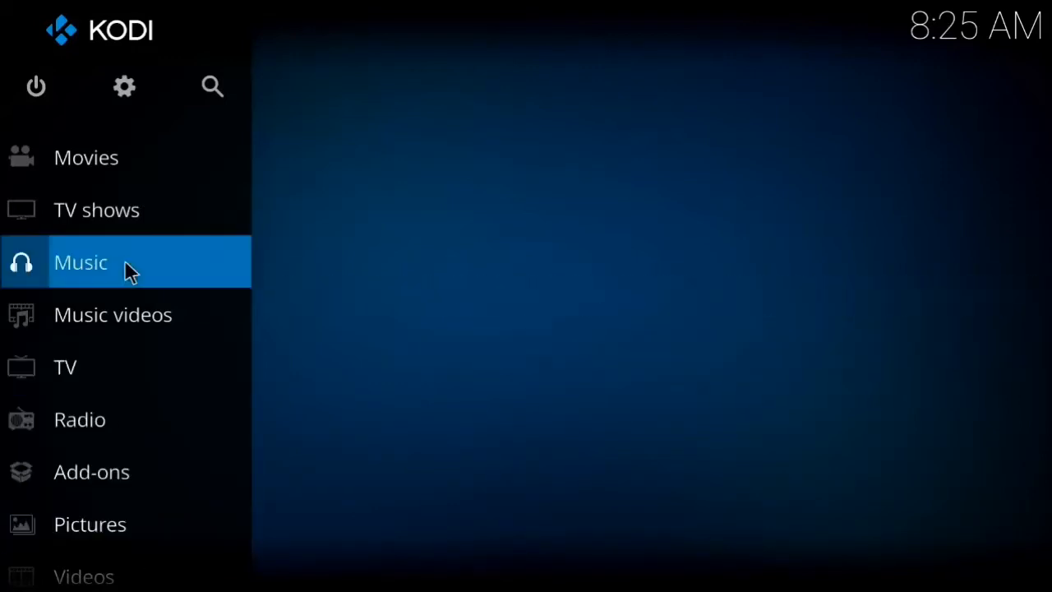
pyautogui.click(86, 157)
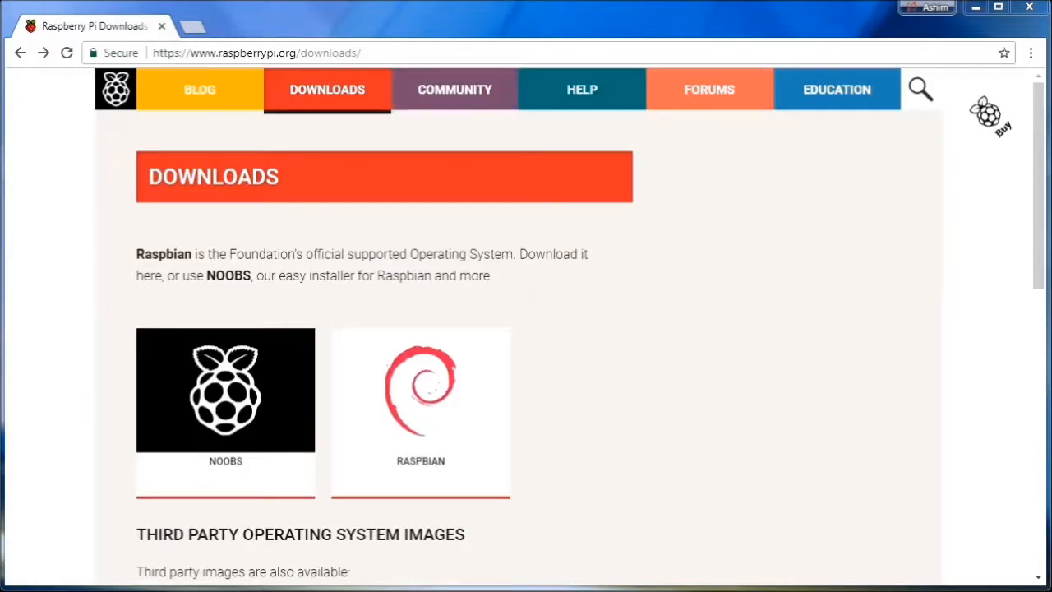
pyautogui.click(255, 53)
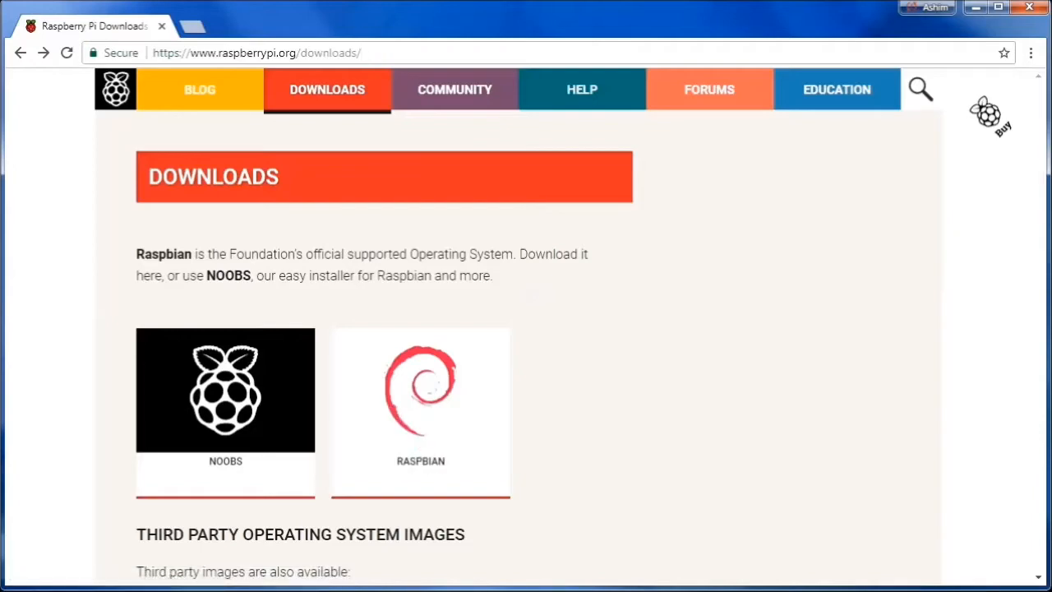
pyautogui.scroll(-3)
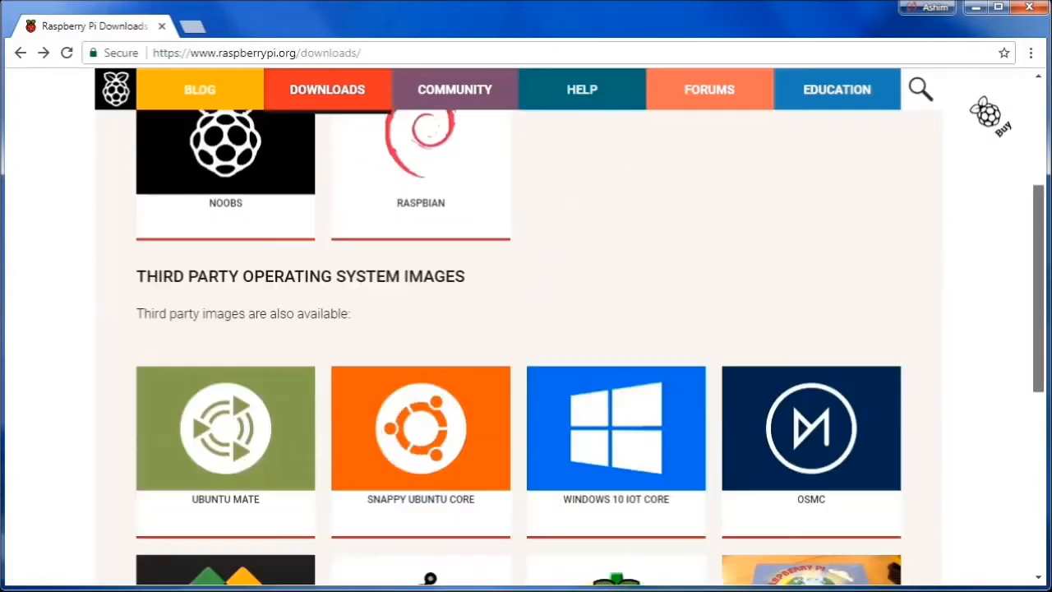
pyautogui.scroll(-3)
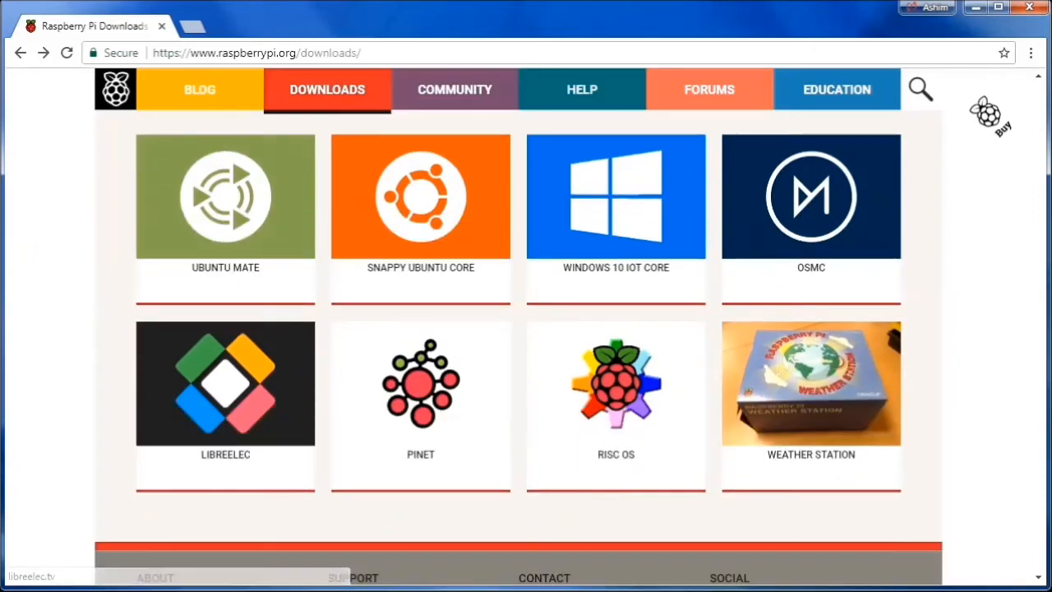
pyautogui.moveTo(226, 384)
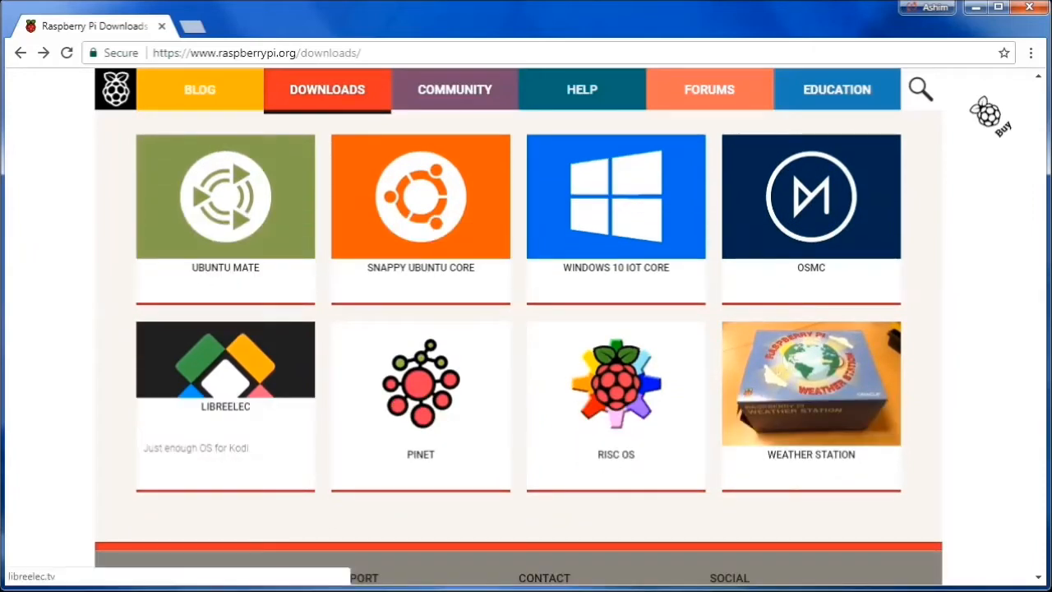
pyautogui.click(225, 361)
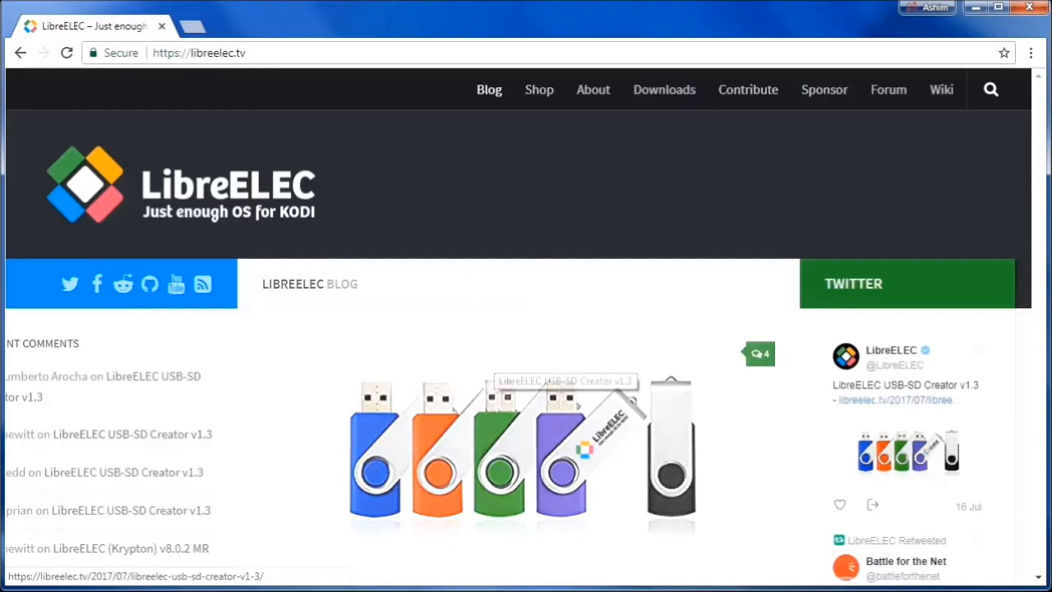
# Open LibreELEC Downloads, scroll to Direct Downloads and pick a Raspberry Pi model
pyautogui.click(664, 89)
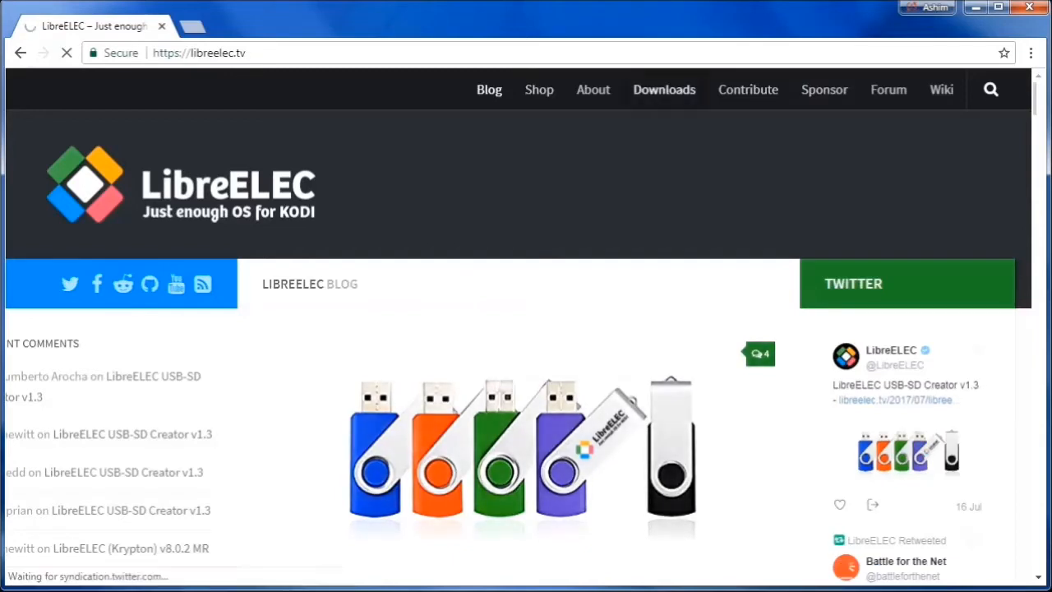
pyautogui.click(664, 90)
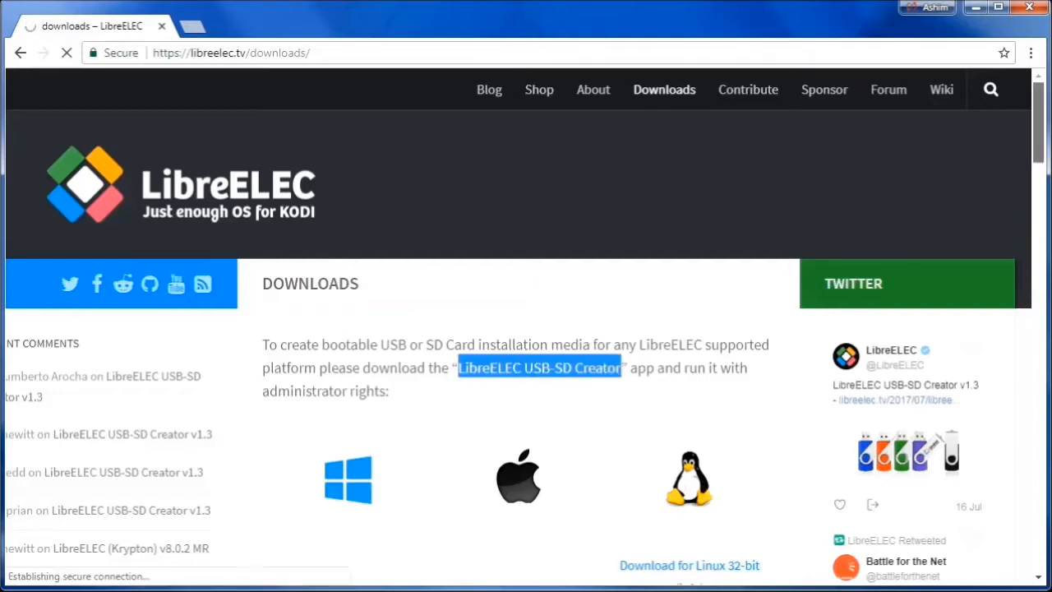
pyautogui.scroll(-3)
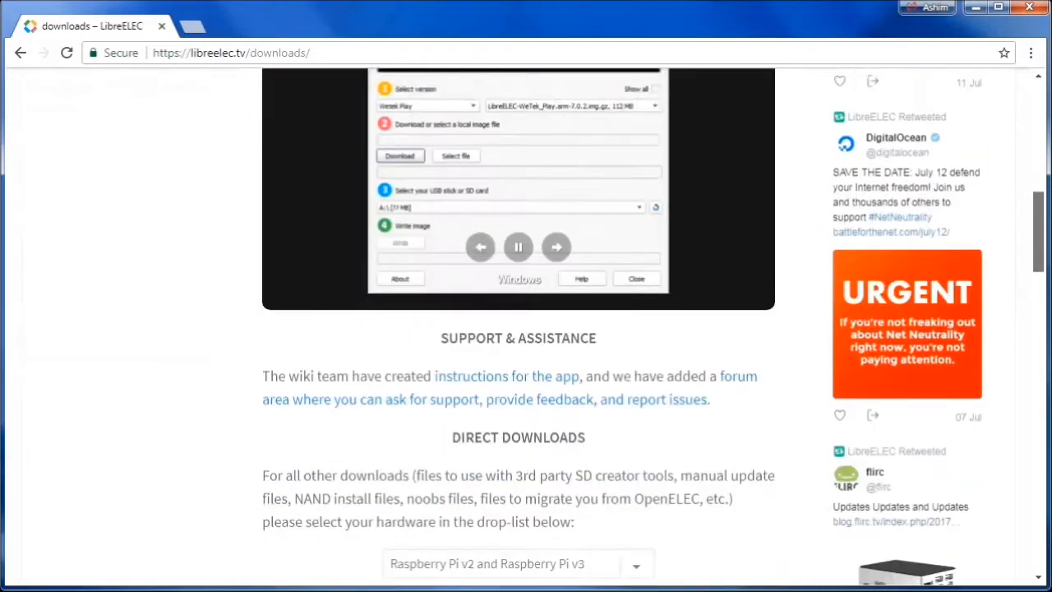
pyautogui.scroll(-3)
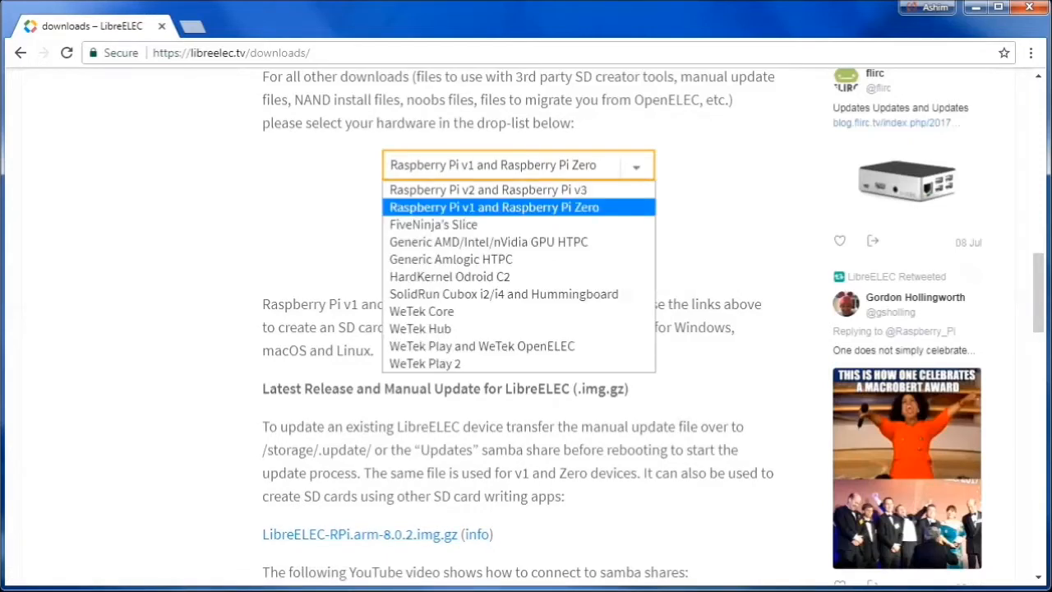
pyautogui.click(487, 189)
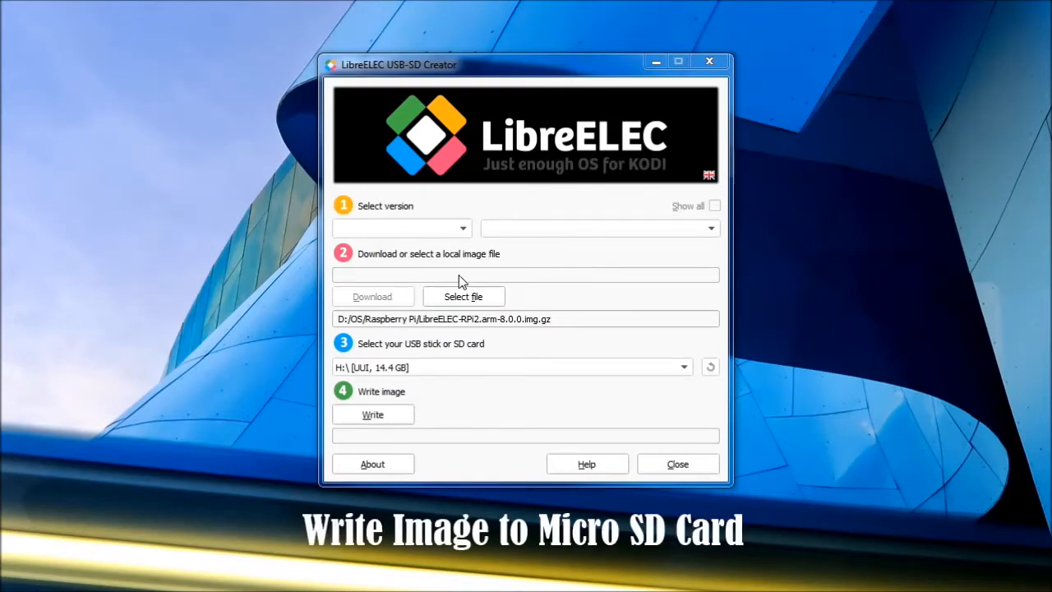
# Choose the local LibreELEC-RPi2.arm-8.0.0 image file for the 14.4 GB H: card
pyautogui.click(463, 296)
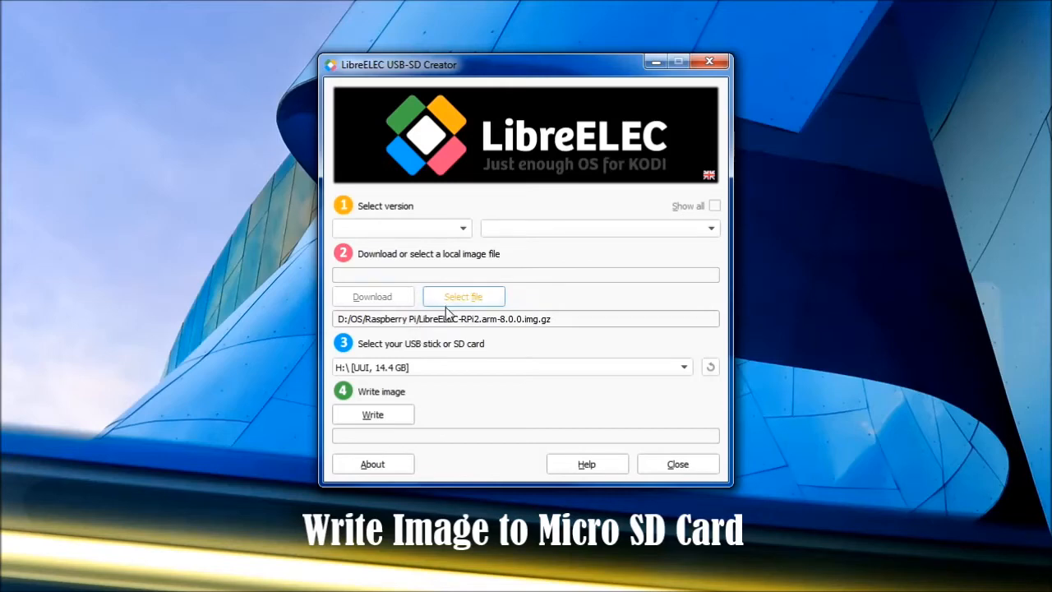
pyautogui.moveTo(704, 381)
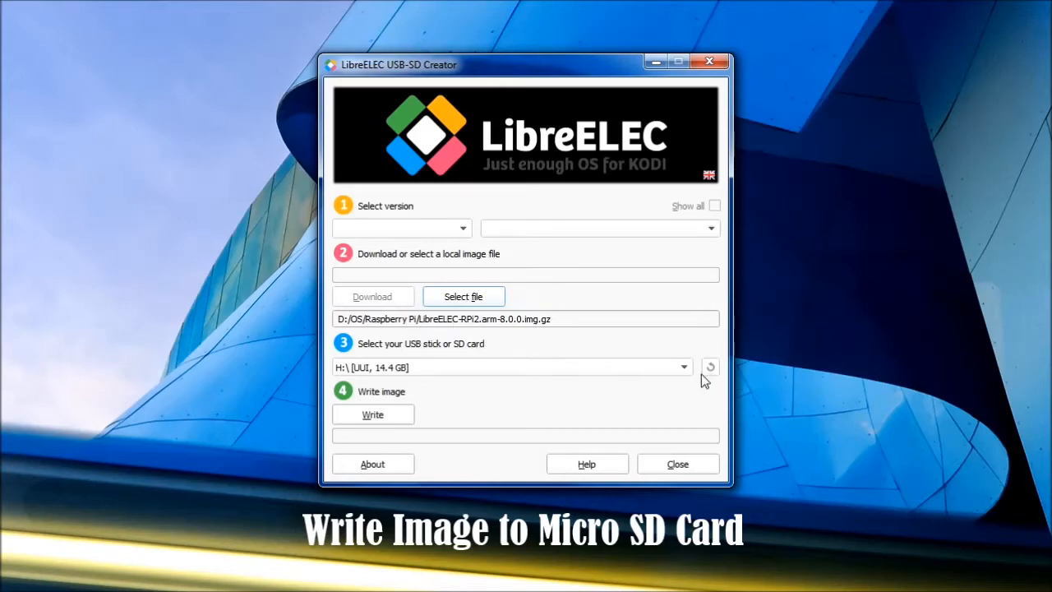
pyautogui.moveTo(689, 375)
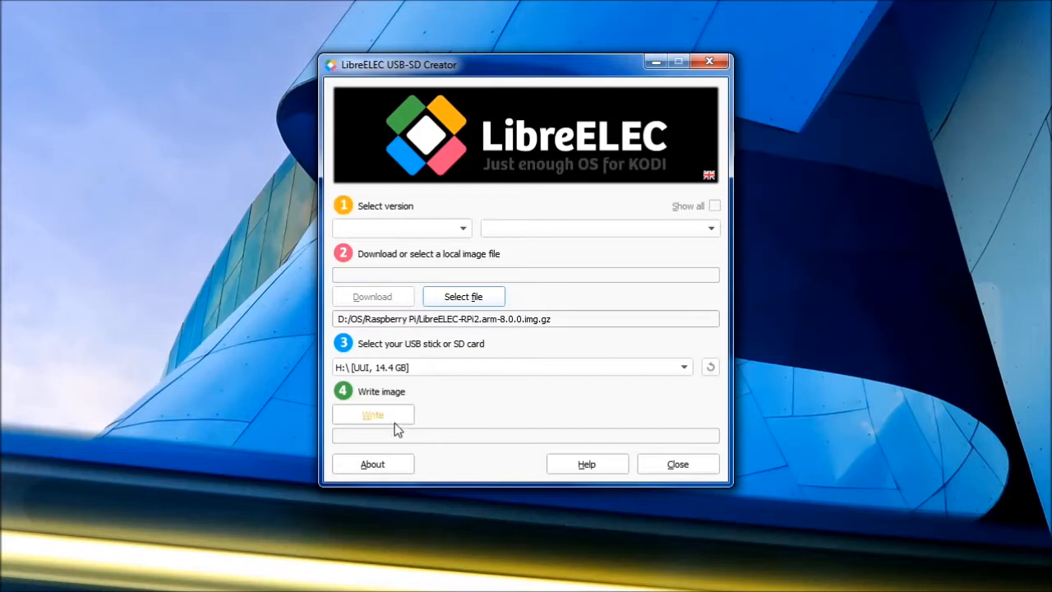
pyautogui.moveTo(384, 425)
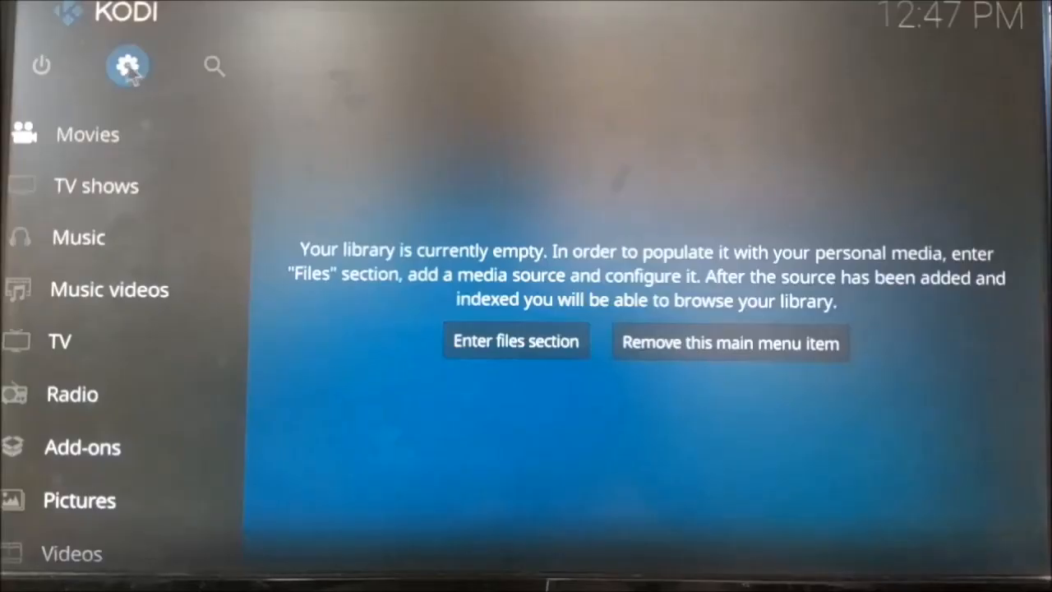
# In System information, view the Summary, Network (IP 192.168.1.50) and Video pages
pyautogui.click(128, 65)
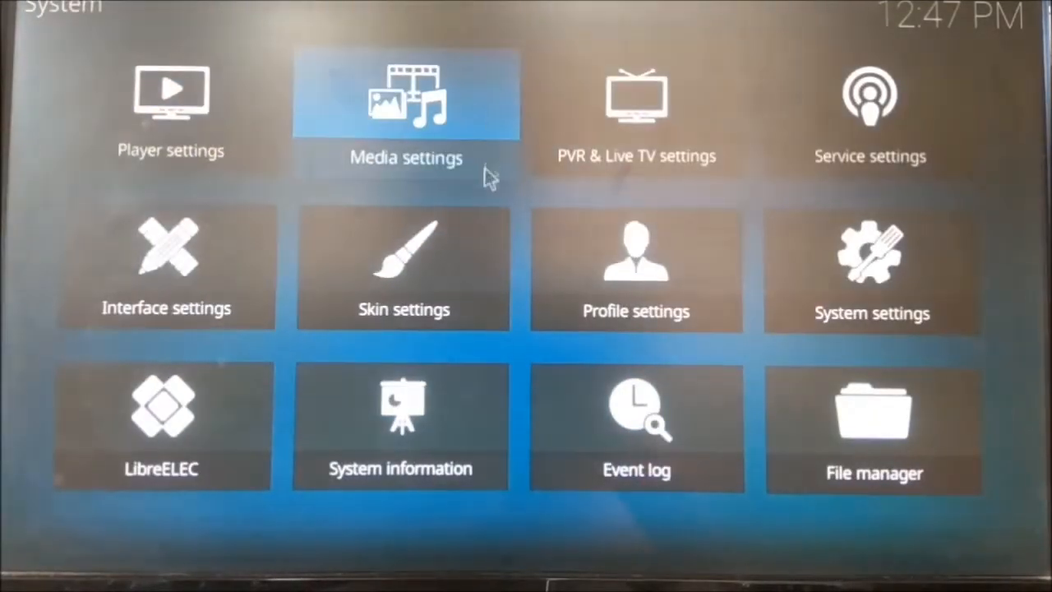
pyautogui.click(401, 428)
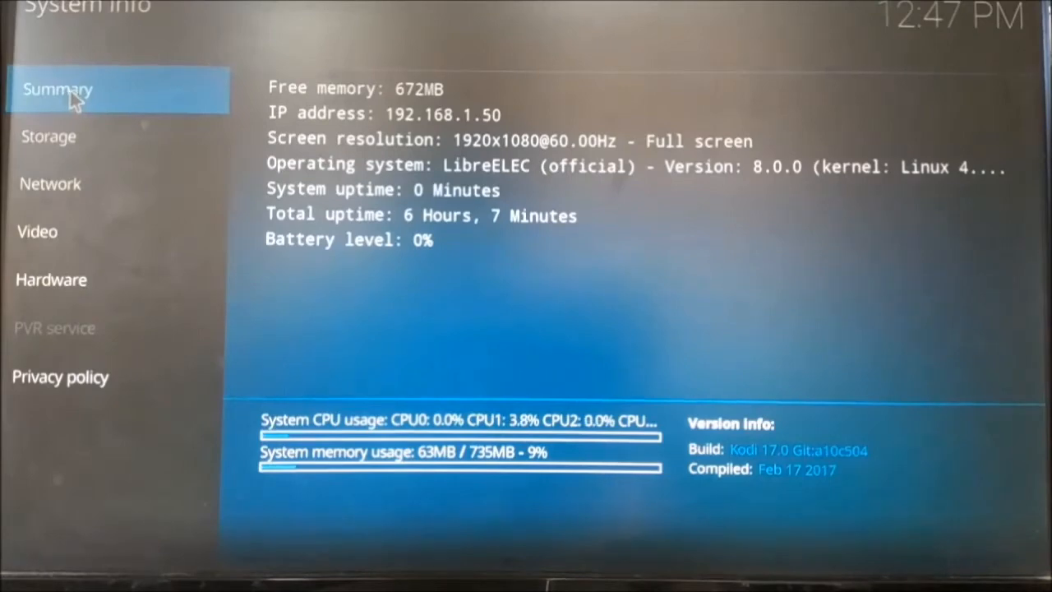
pyautogui.click(50, 184)
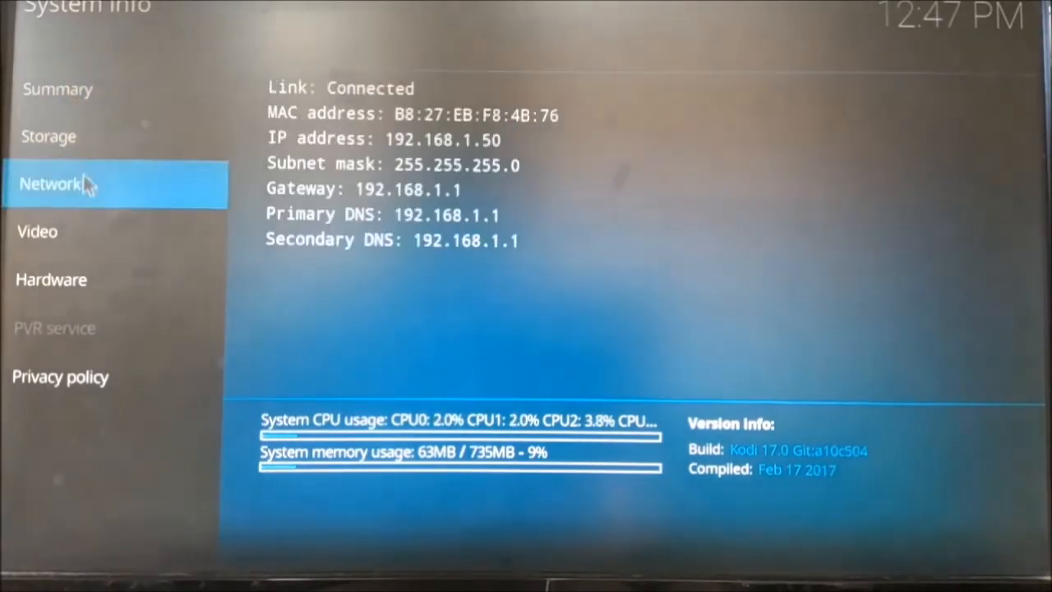
pyautogui.click(37, 232)
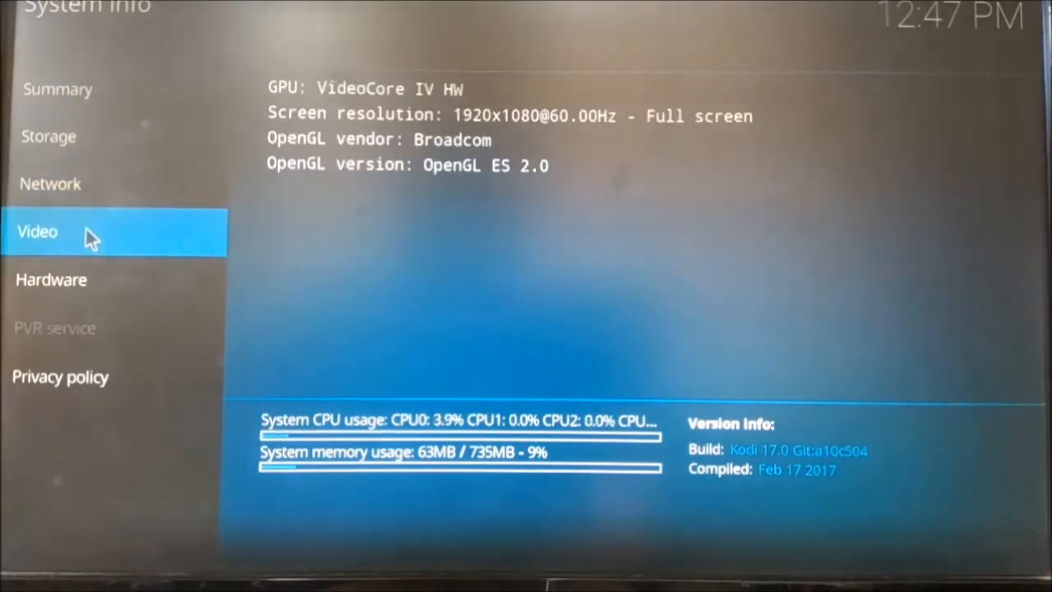
pyautogui.click(51, 280)
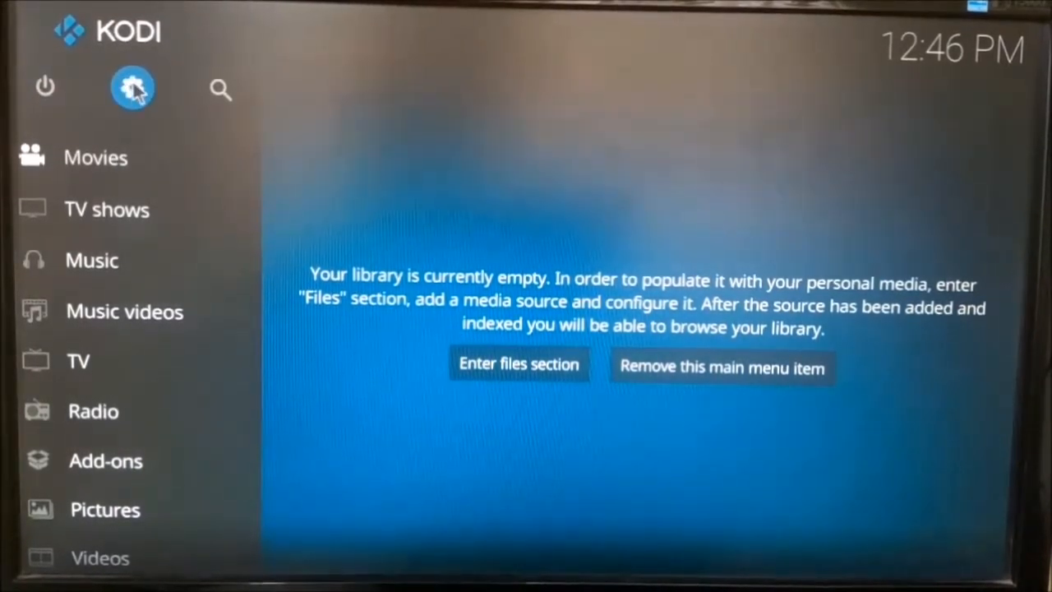
# In LibreELEC settings, review the wired and Wi-Fi connections and the disabled Bluetooth
pyautogui.click(131, 88)
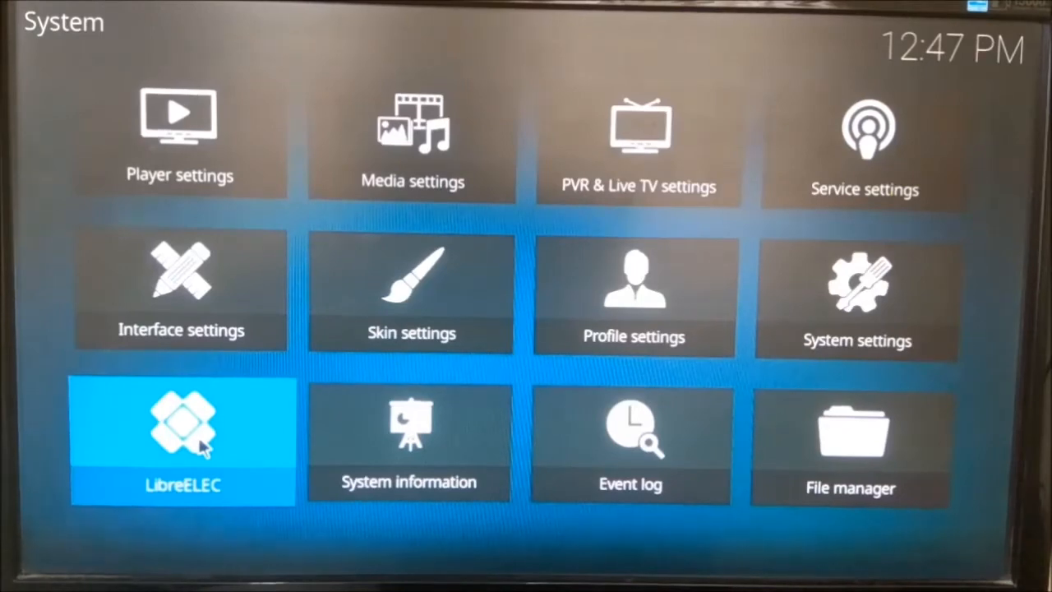
pyautogui.click(179, 440)
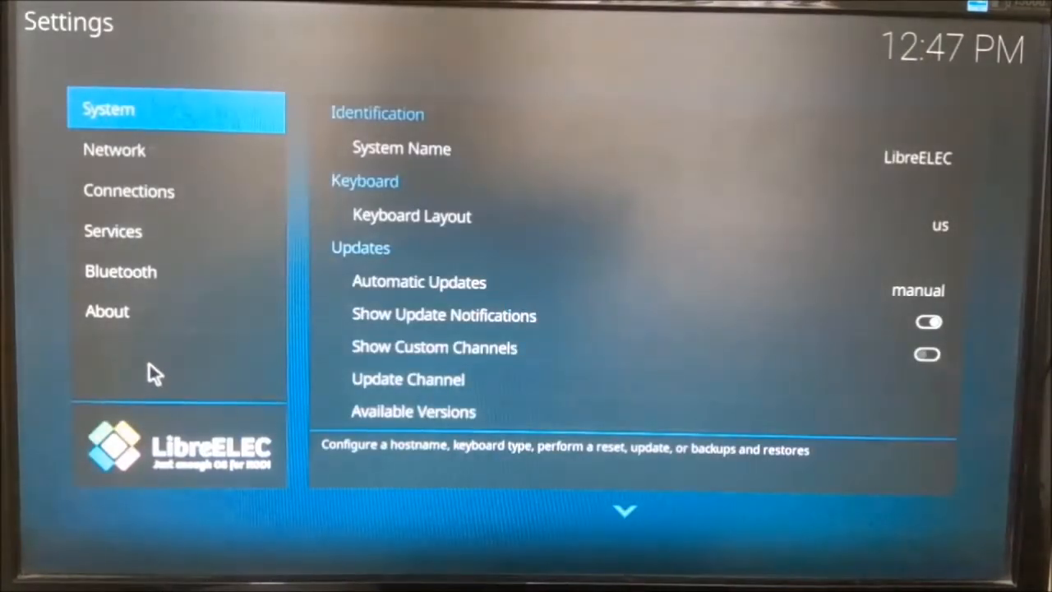
pyautogui.click(129, 191)
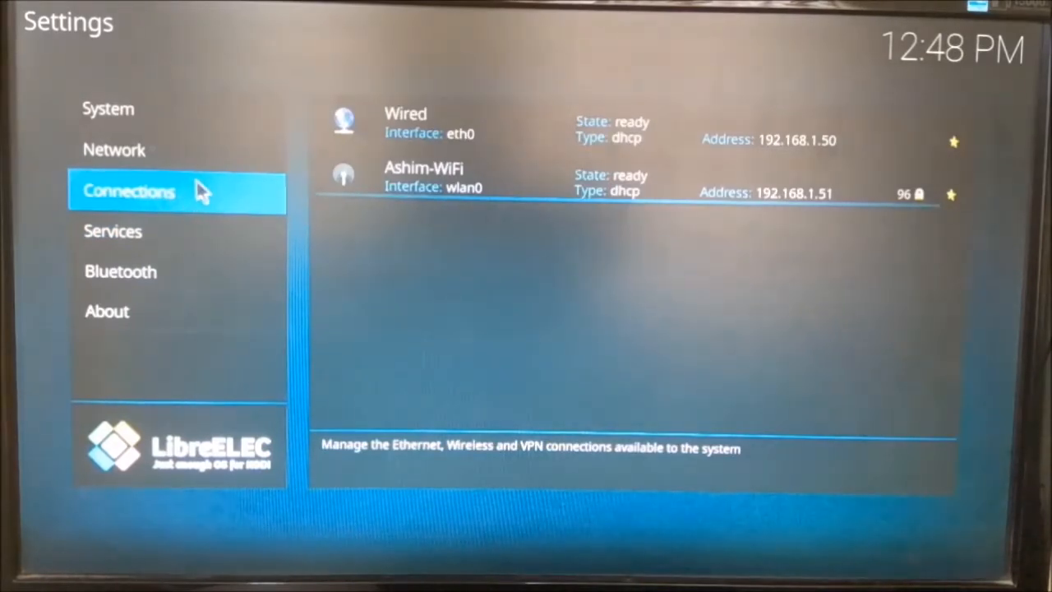
pyautogui.click(120, 271)
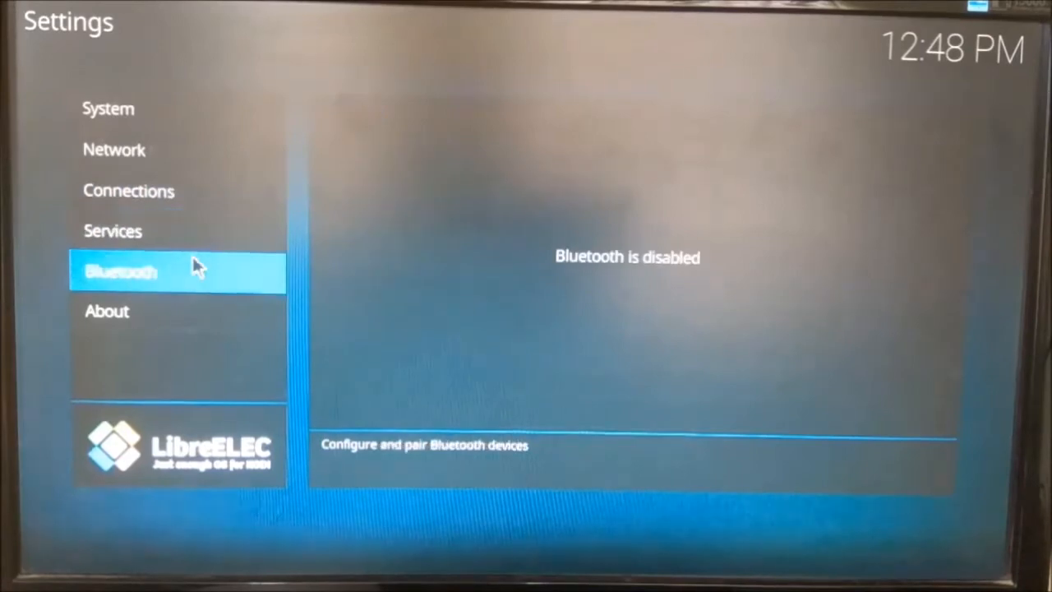
pyautogui.click(128, 191)
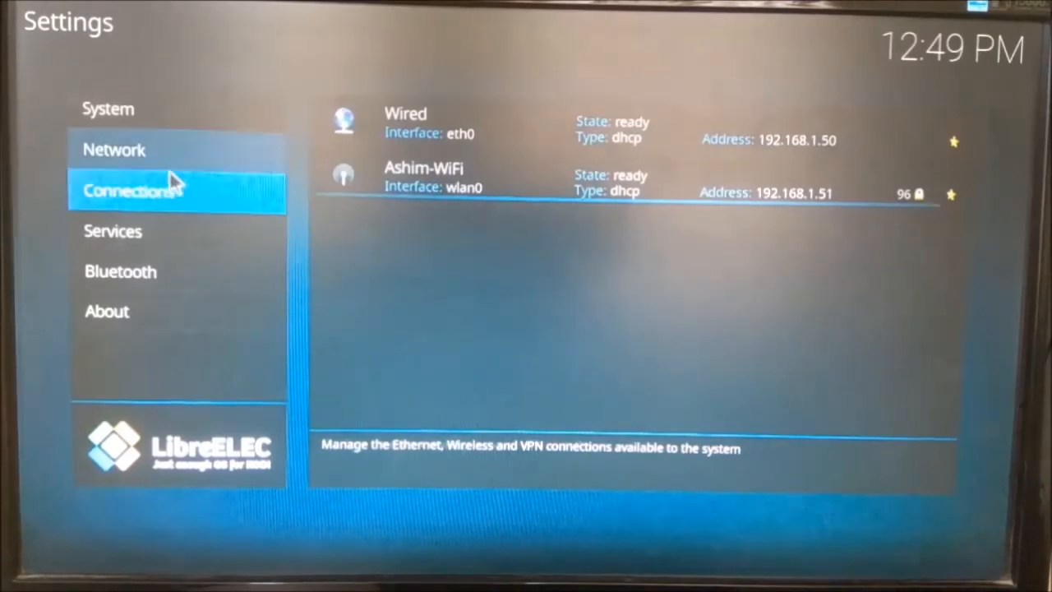
pyautogui.click(108, 109)
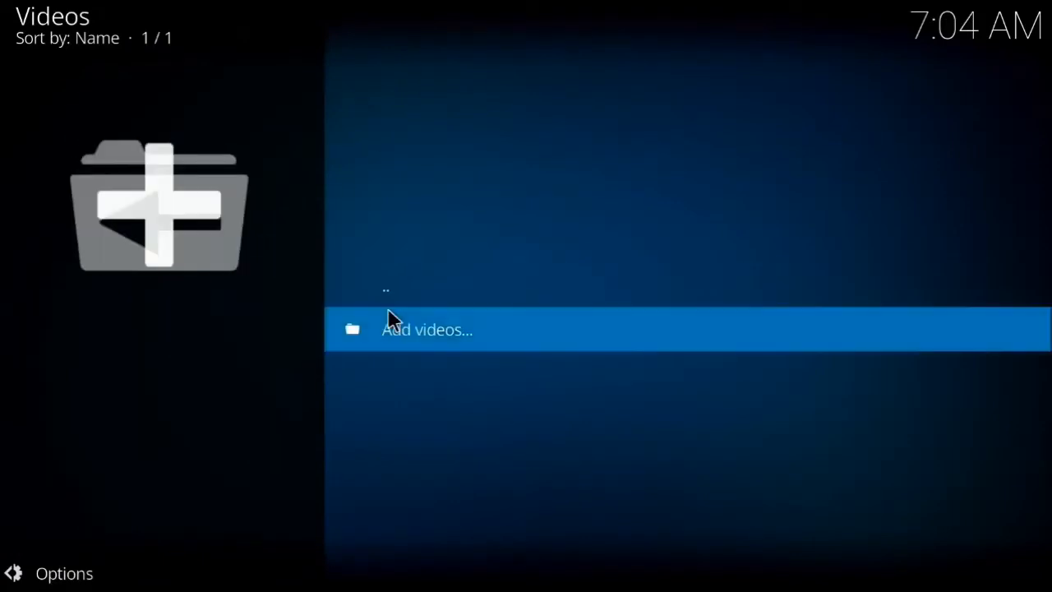
# Add a video source by browsing to smb://ASHIM-PC/, auto-named ASHIM-PC
pyautogui.click(427, 329)
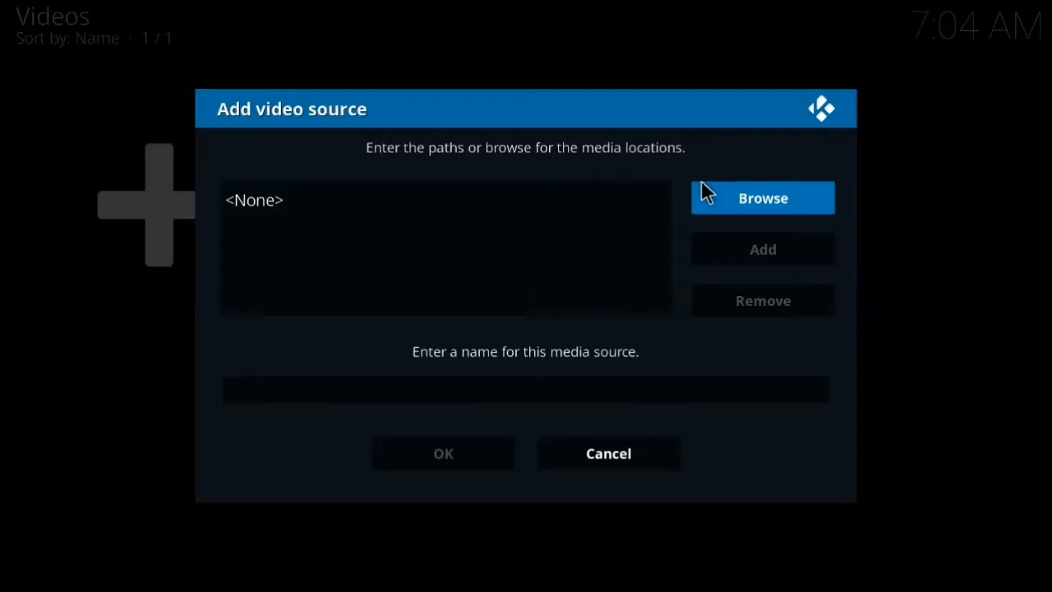
pyautogui.click(761, 197)
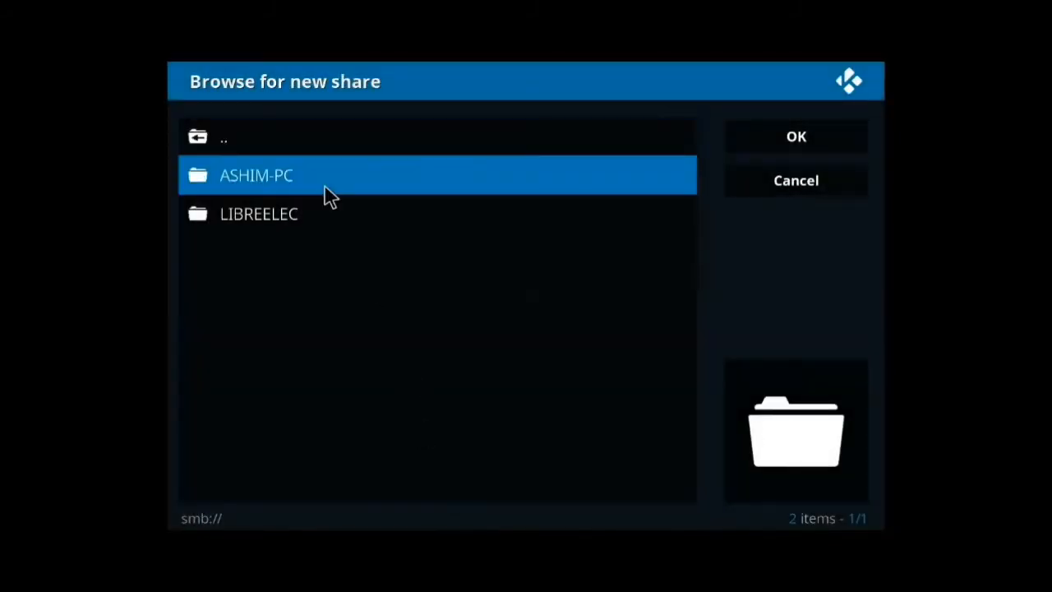
pyautogui.doubleClick(256, 176)
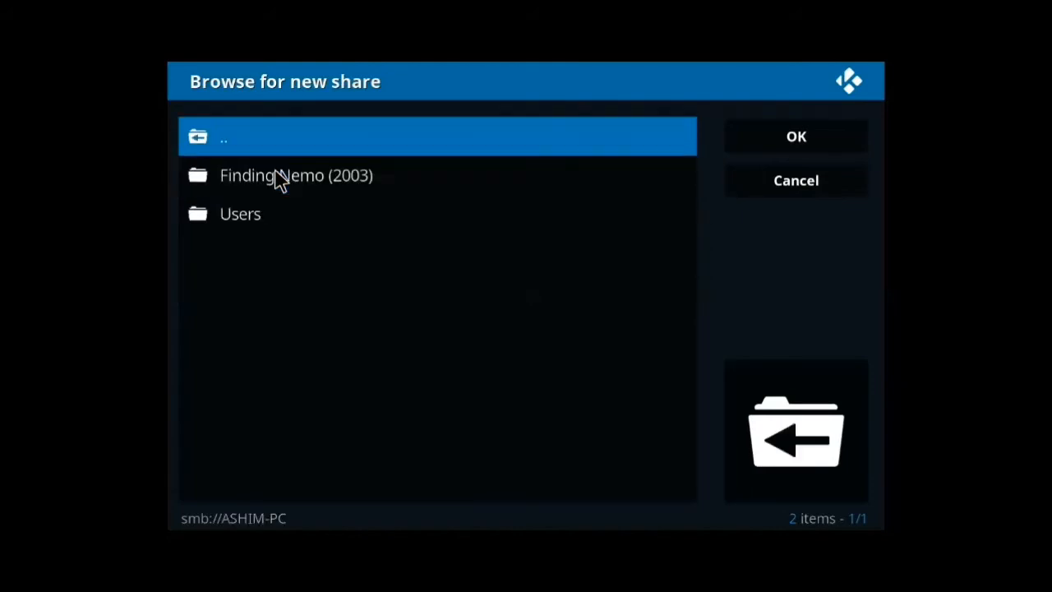
pyautogui.moveTo(398, 175)
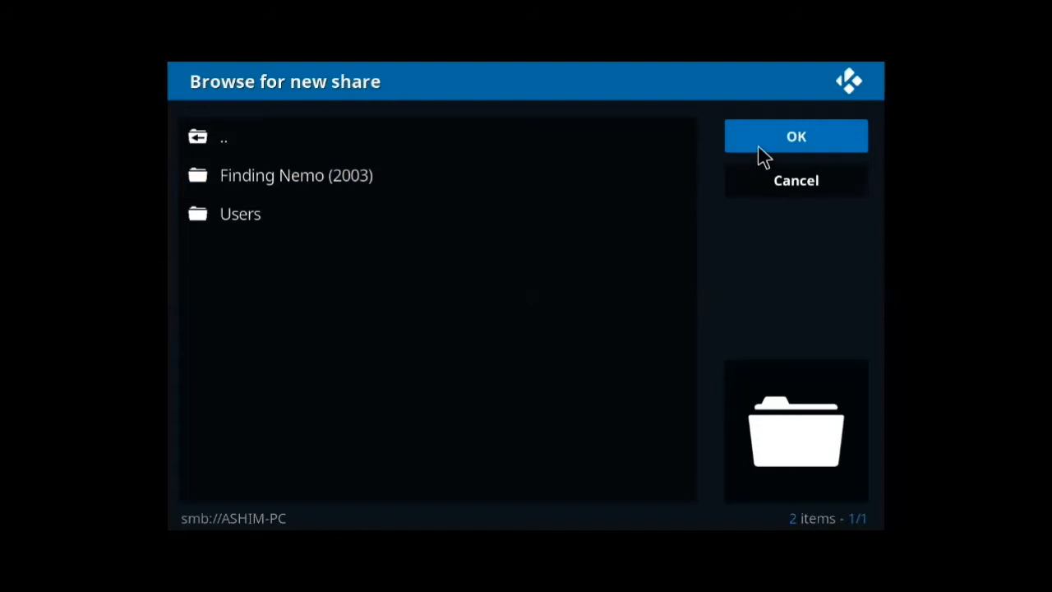
pyautogui.click(795, 136)
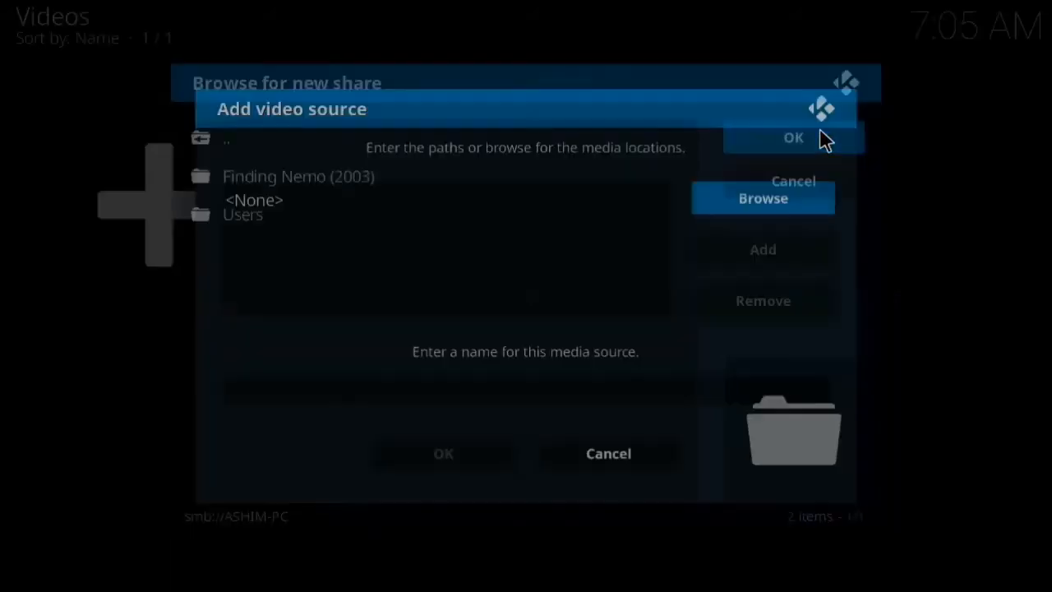
pyautogui.click(792, 138)
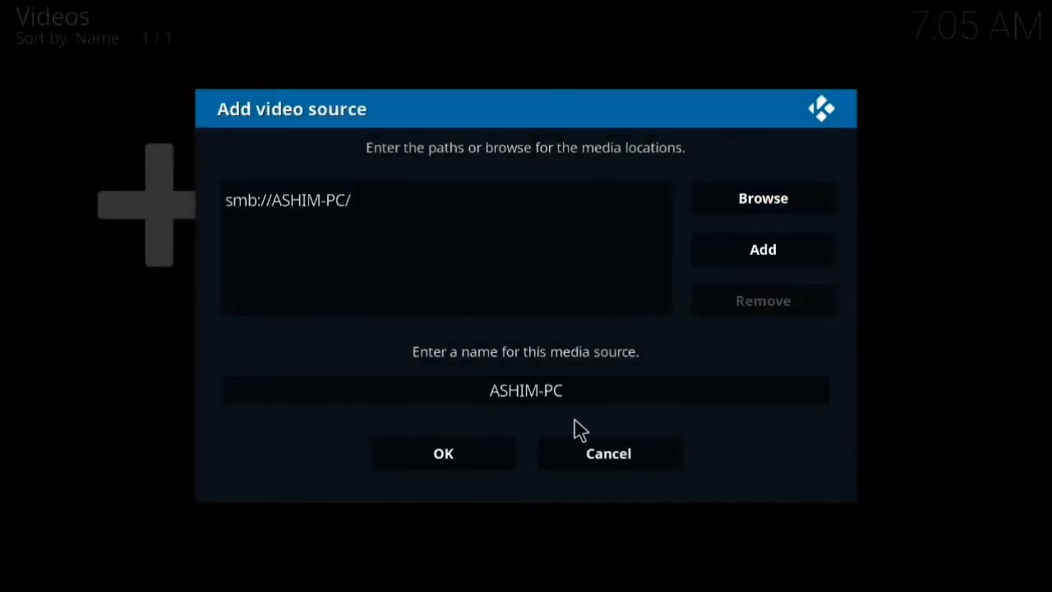
pyautogui.moveTo(443, 453)
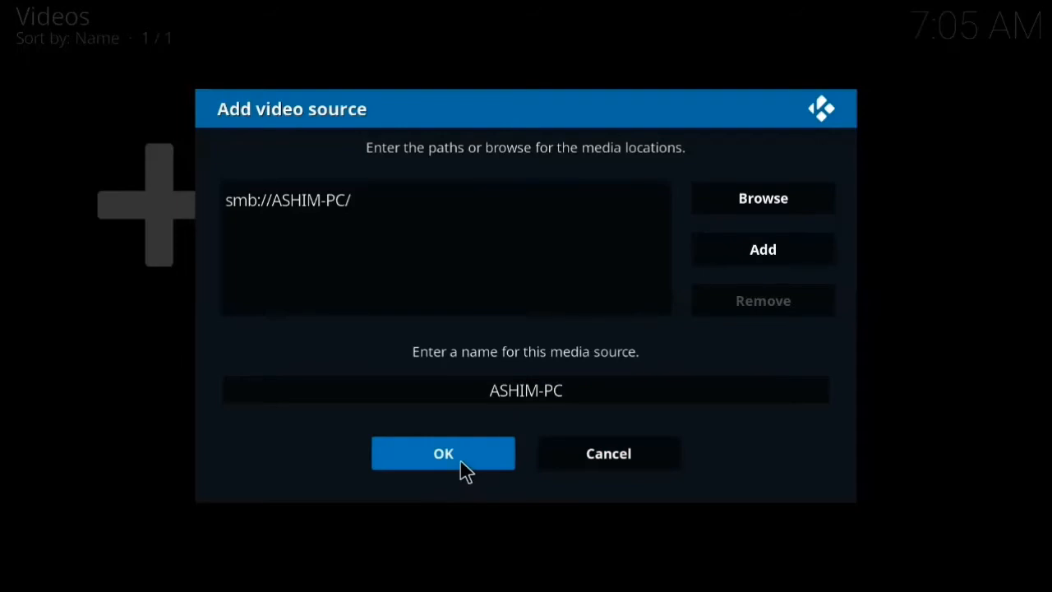
# Save the ASHIM-PC source and open it to see Finding Nemo (2003) and Users
pyautogui.click(443, 453)
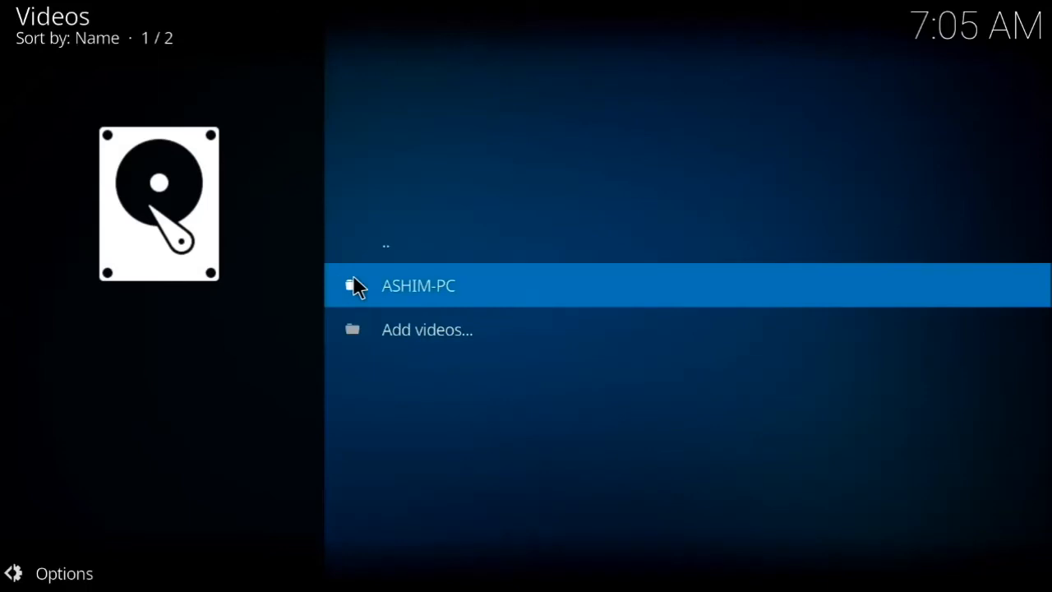
pyautogui.click(418, 285)
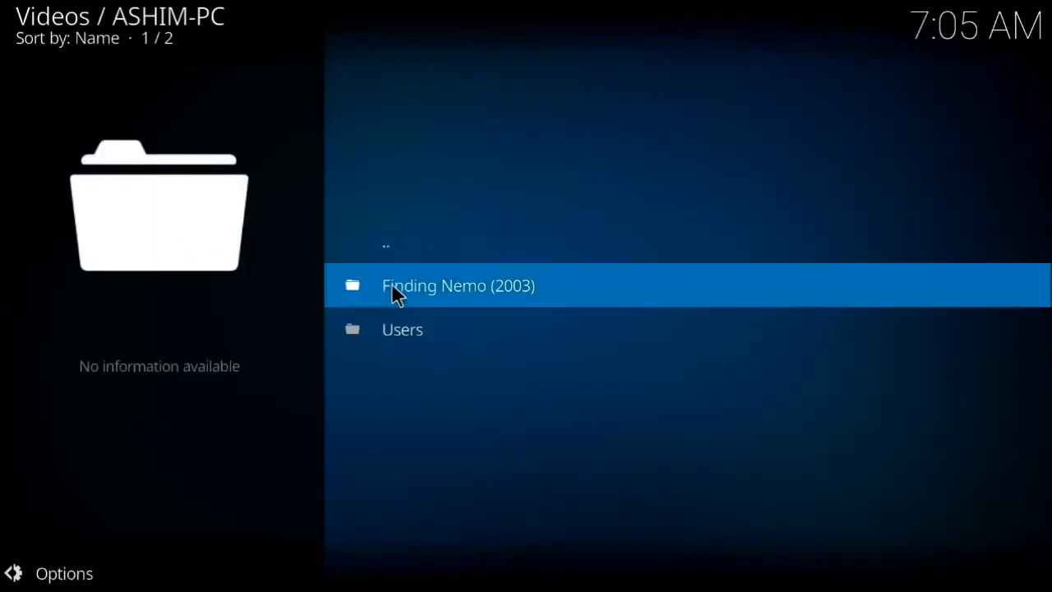
pyautogui.doubleClick(458, 285)
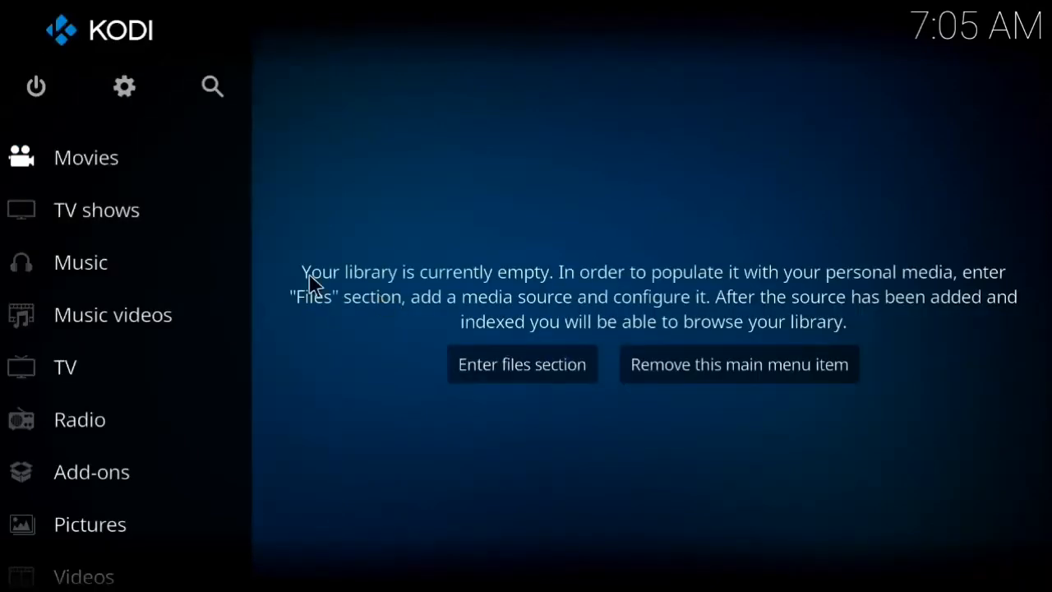
pyautogui.click(80, 262)
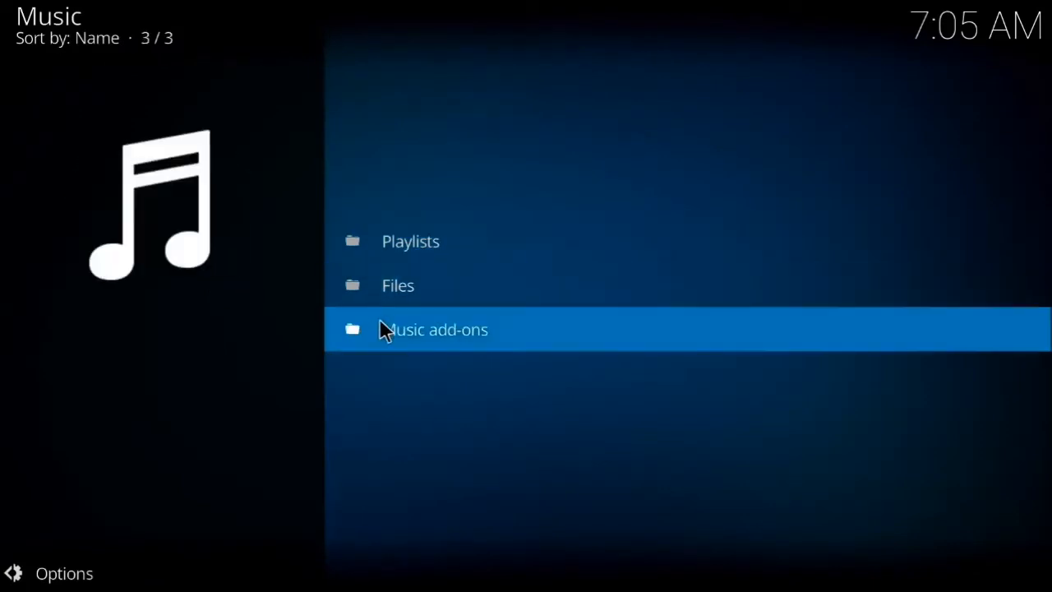
pyautogui.press('Up')
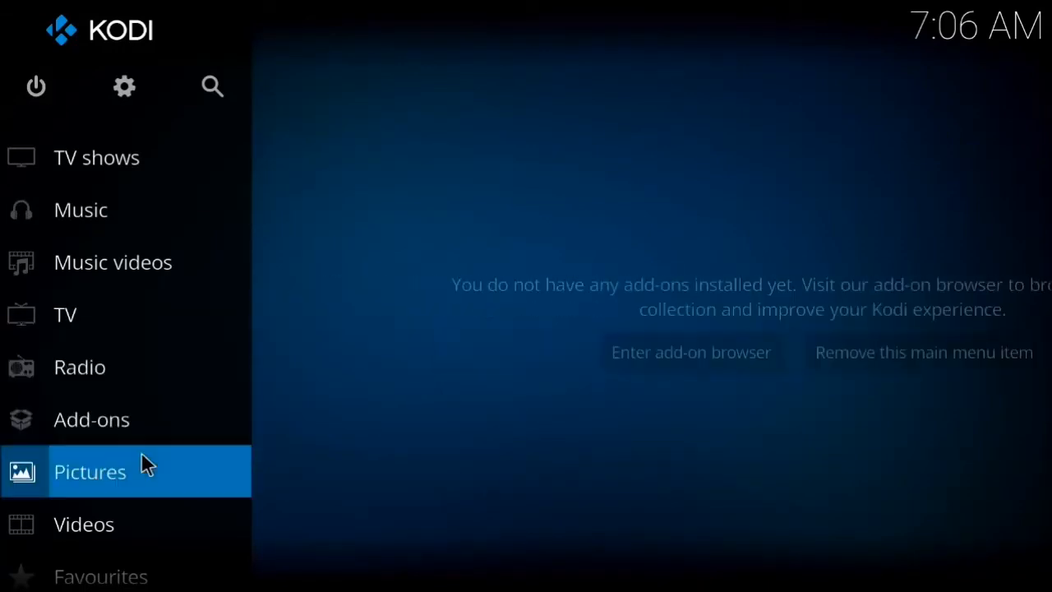
pyautogui.click(83, 525)
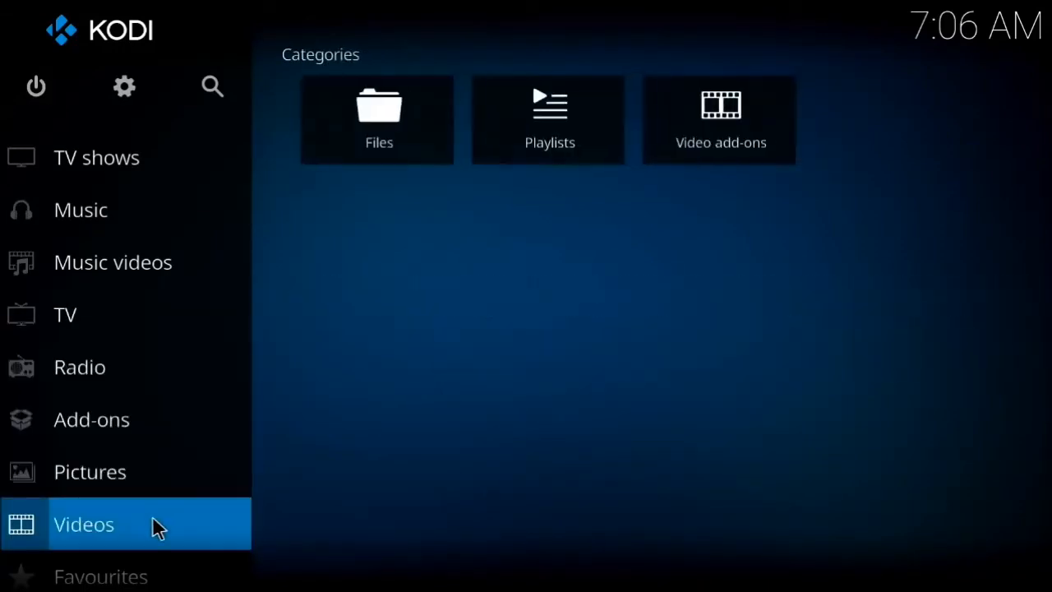
pyautogui.moveTo(218, 485)
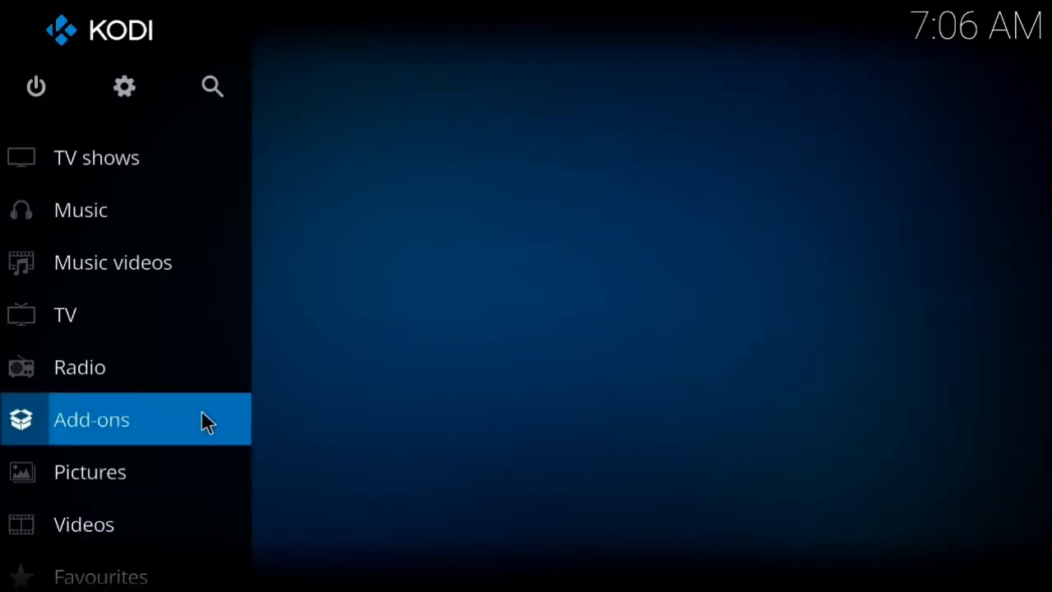
pyautogui.moveTo(35, 86)
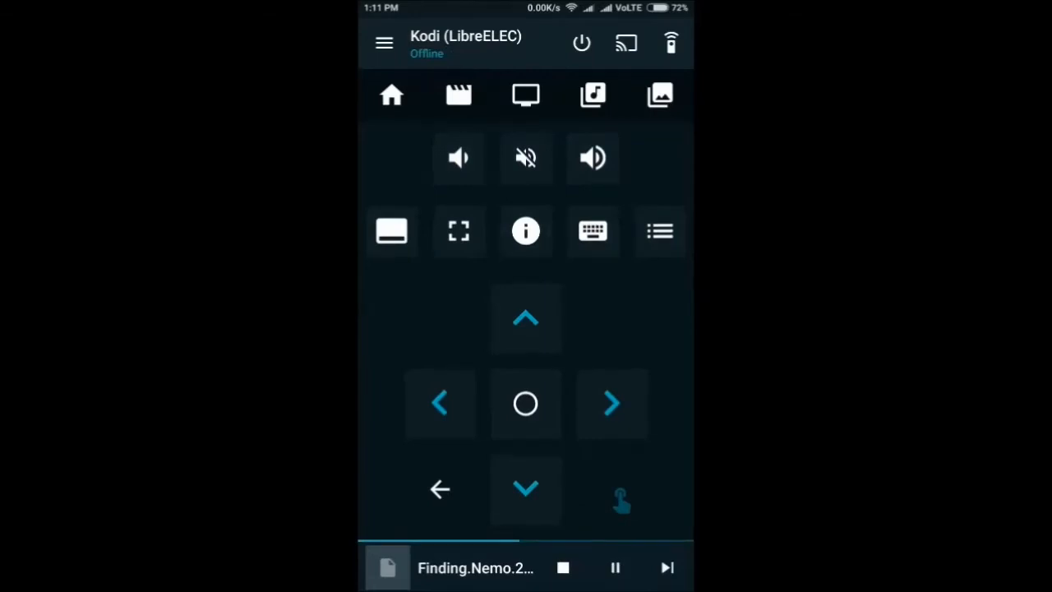
pyautogui.moveTo(595, 10)
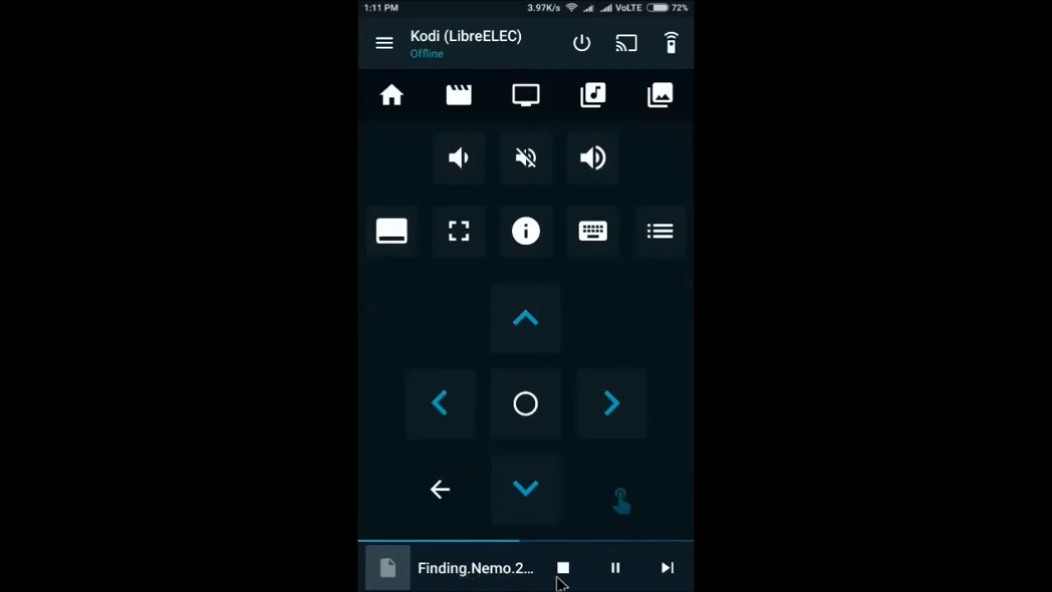
pyautogui.moveTo(385, 43)
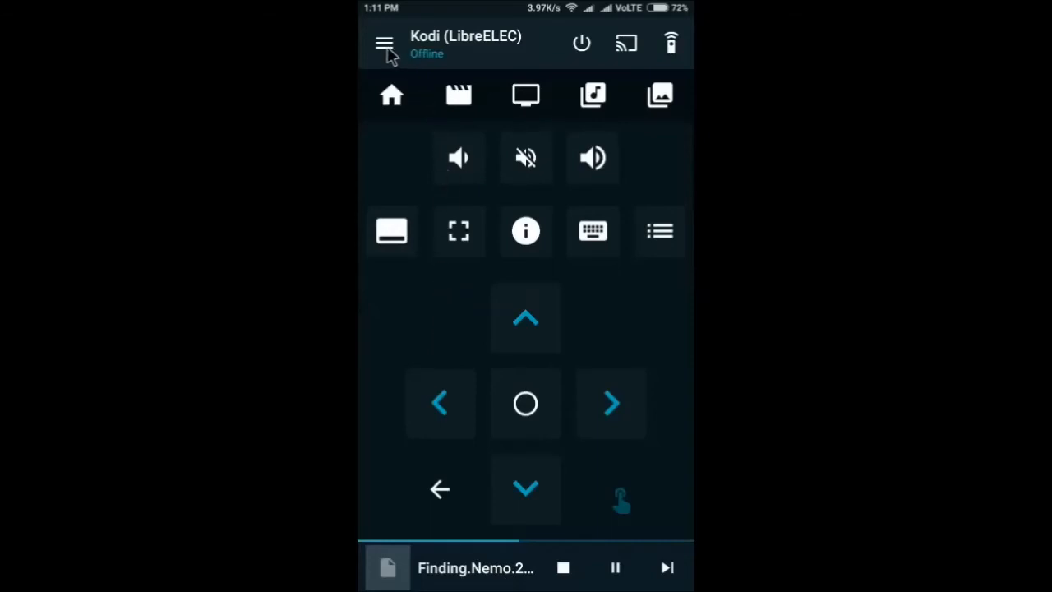
# Select the LibreELEC Kodi host in Yatse's side menu, then return to the remote
pyautogui.click(384, 43)
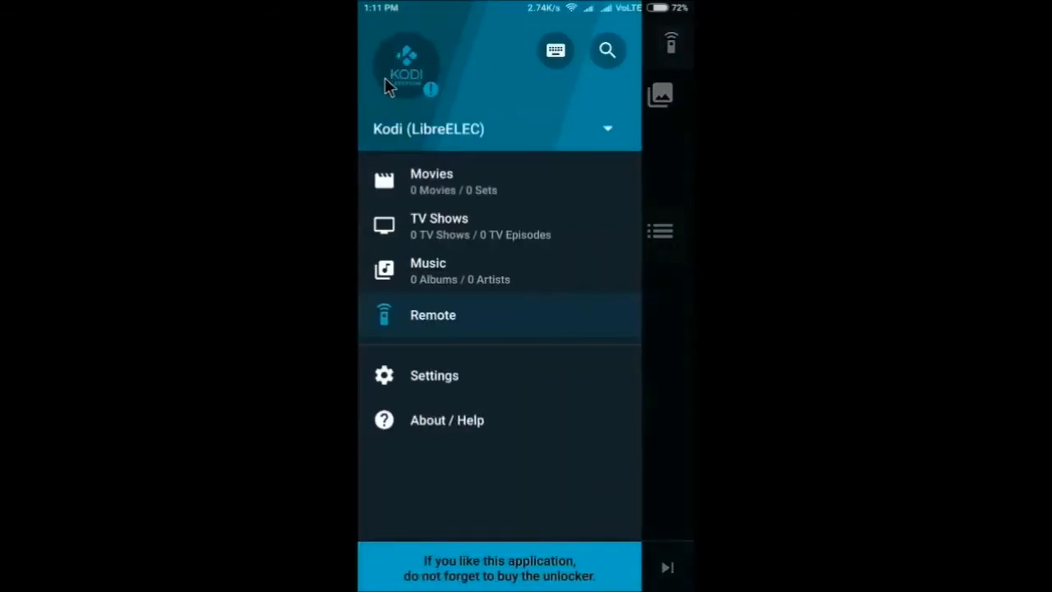
pyautogui.click(607, 128)
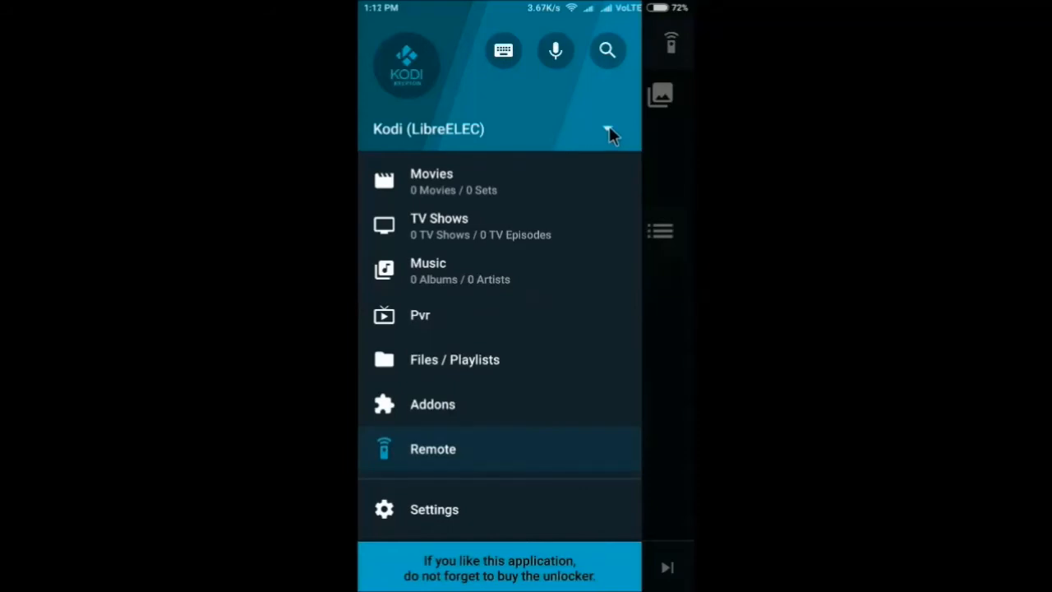
pyautogui.click(608, 129)
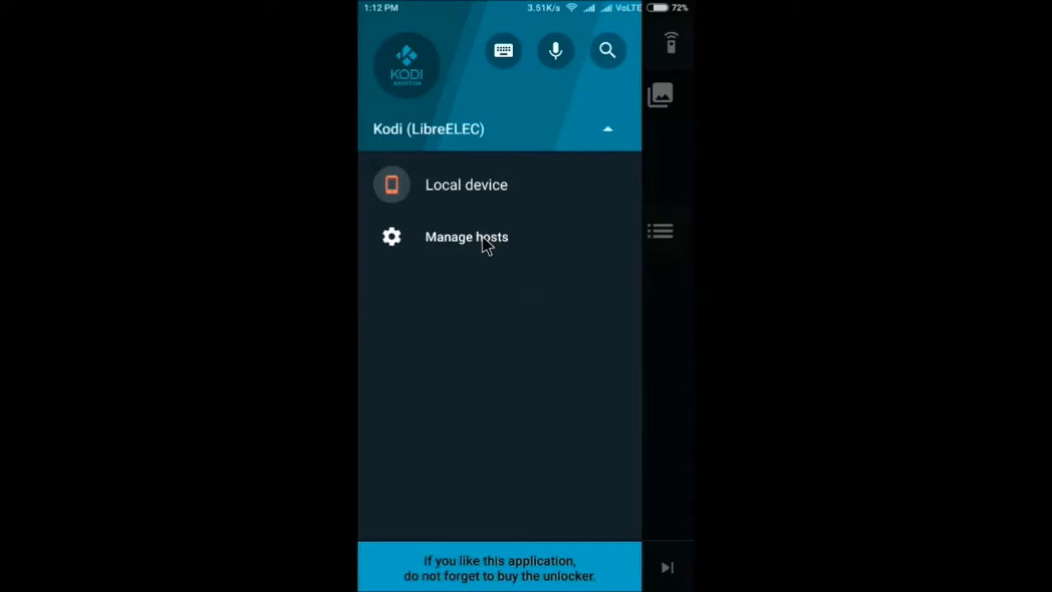
pyautogui.click(466, 237)
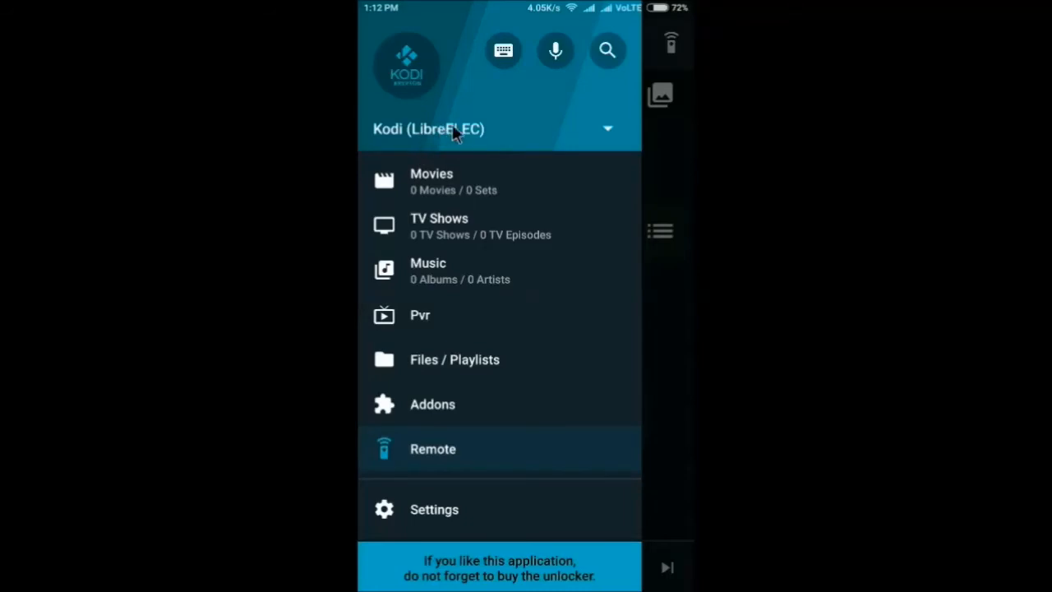
pyautogui.moveTo(437, 450)
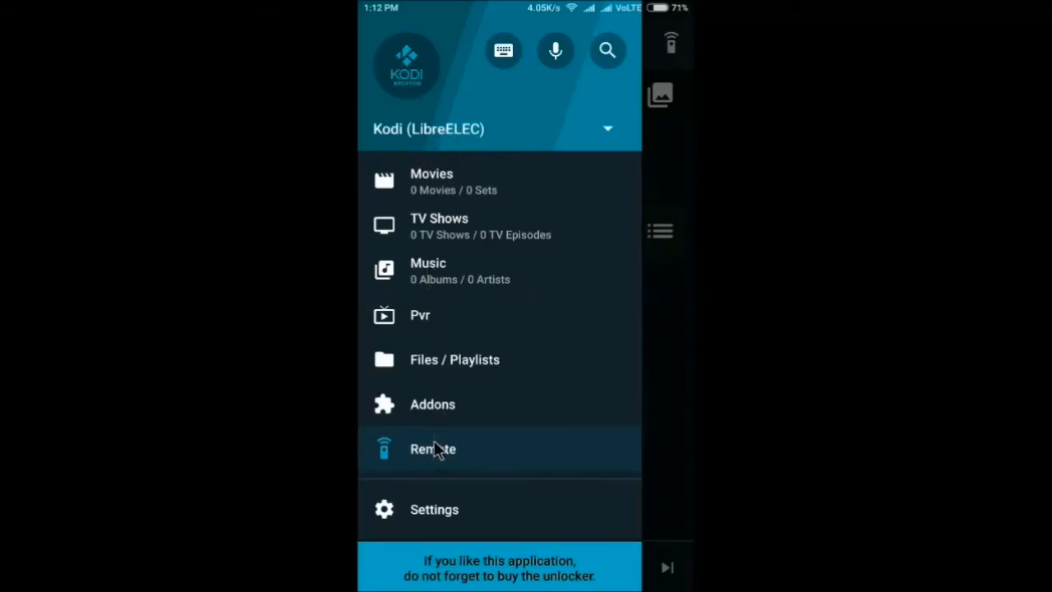
pyautogui.moveTo(433, 458)
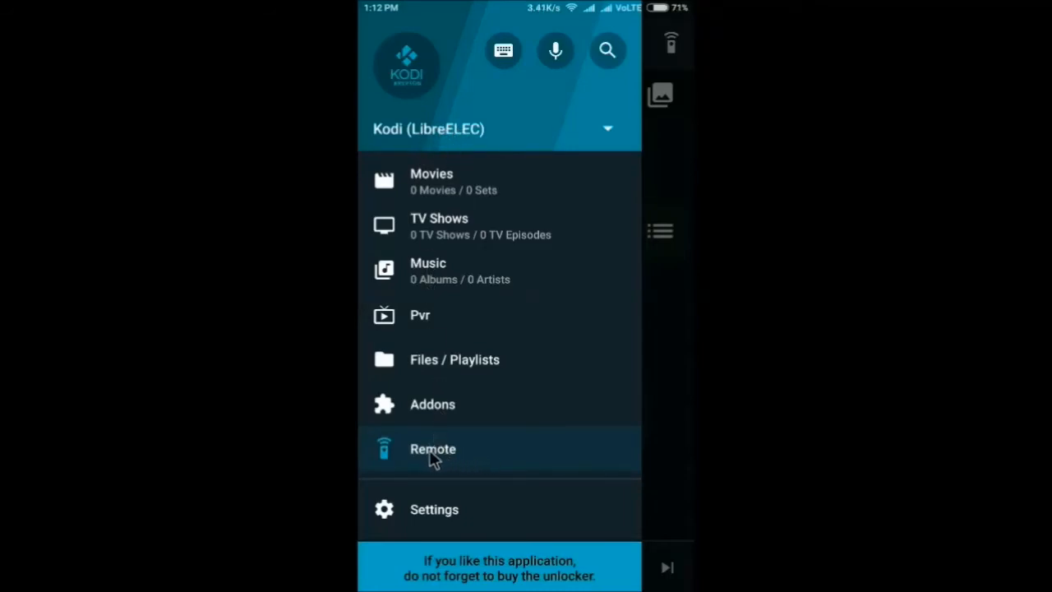
pyautogui.click(434, 449)
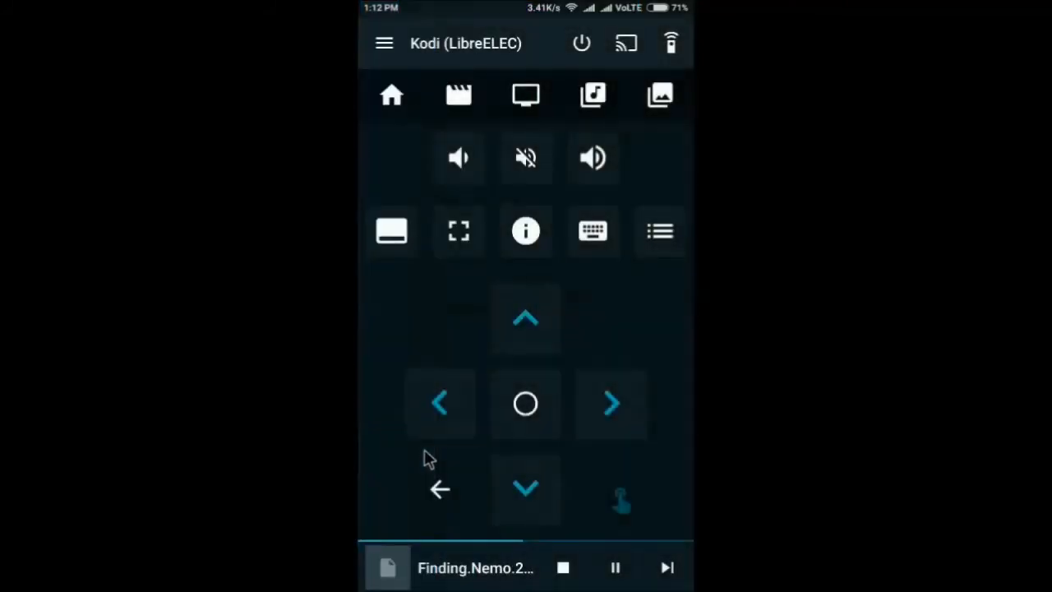
pyautogui.moveTo(459, 276)
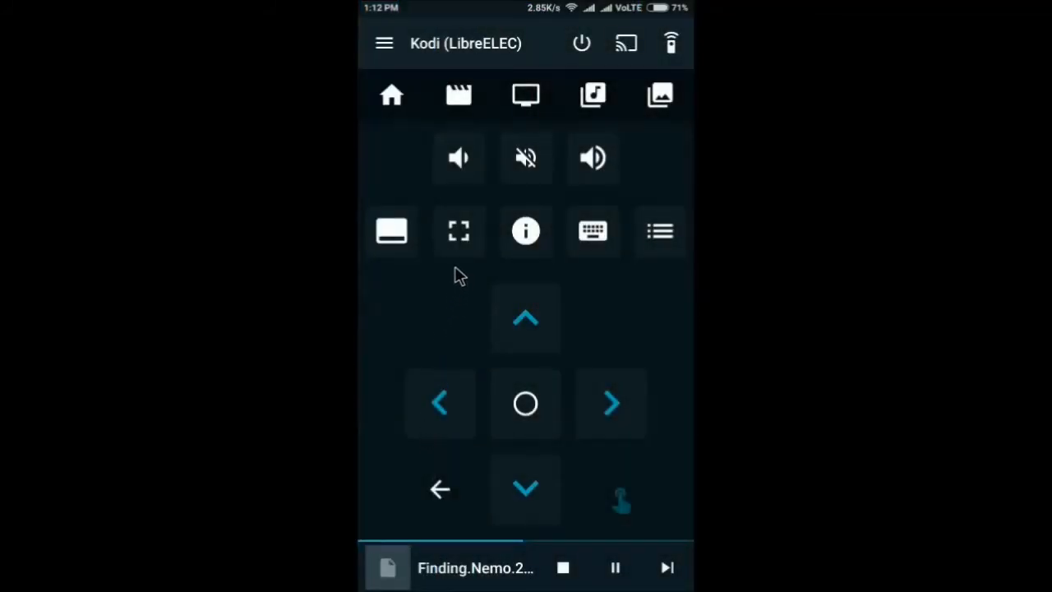